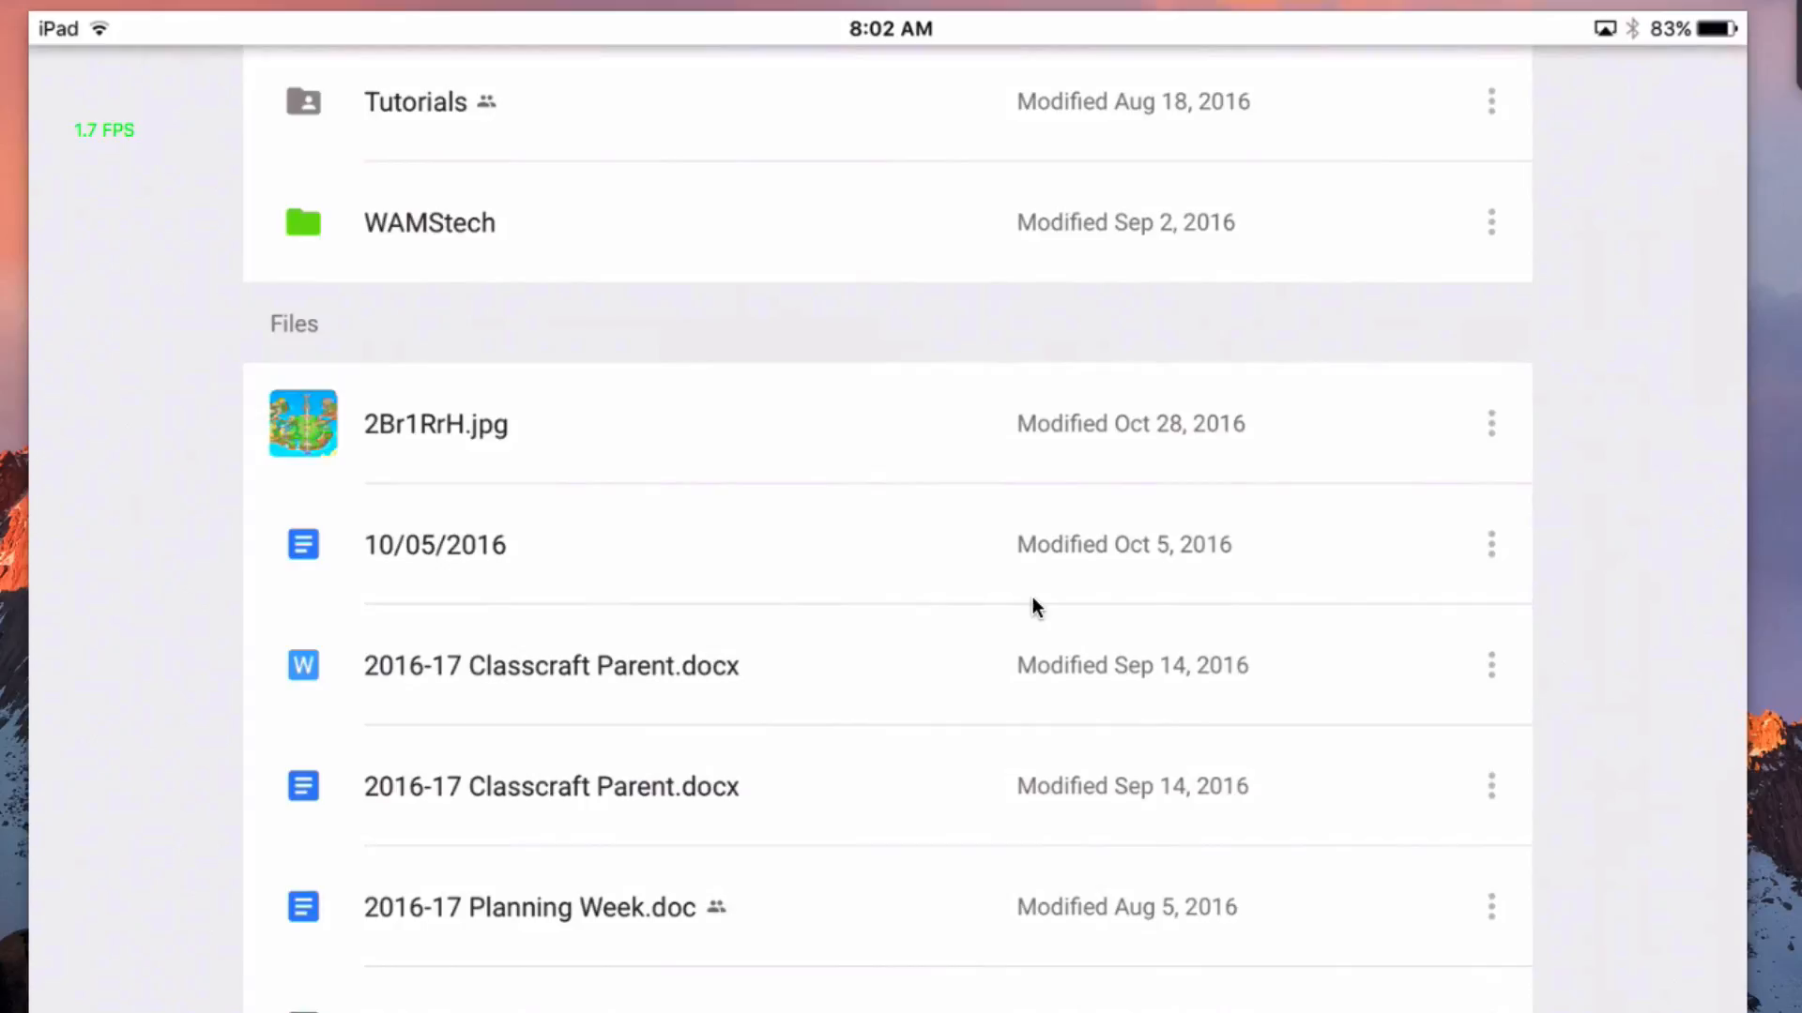
mouse_move(1029, 604)
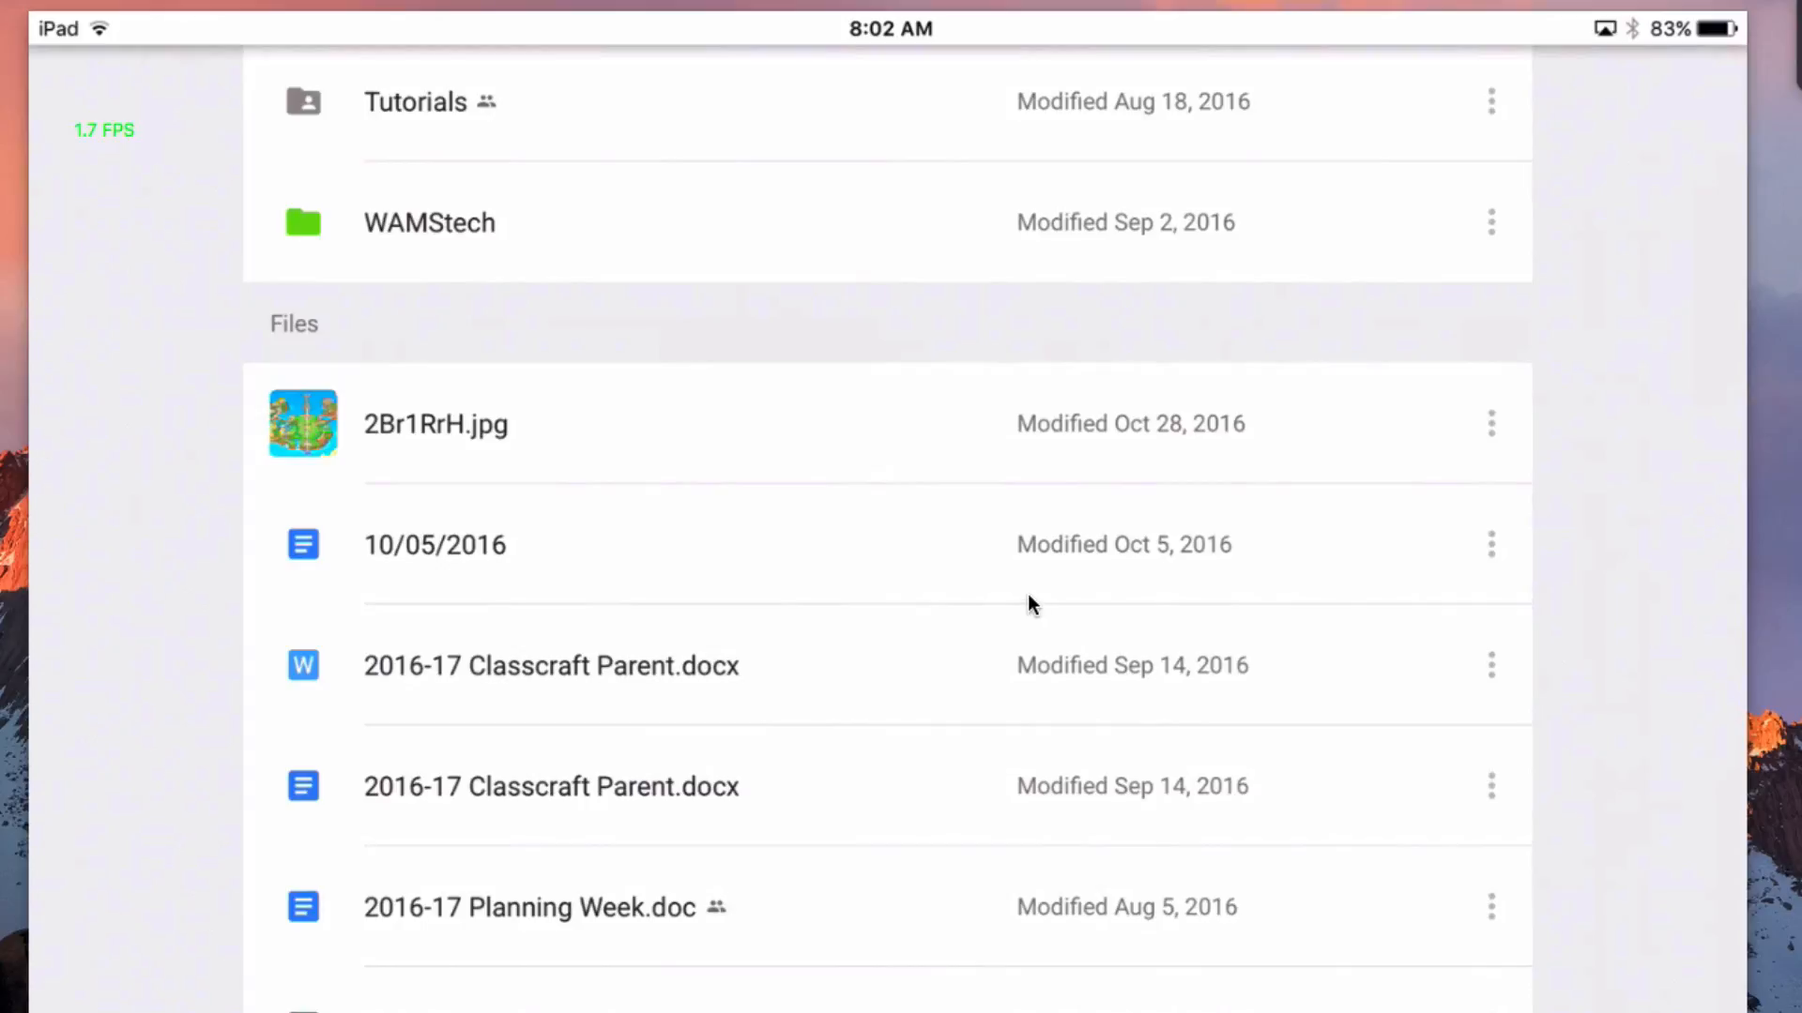
mouse_move(241, 701)
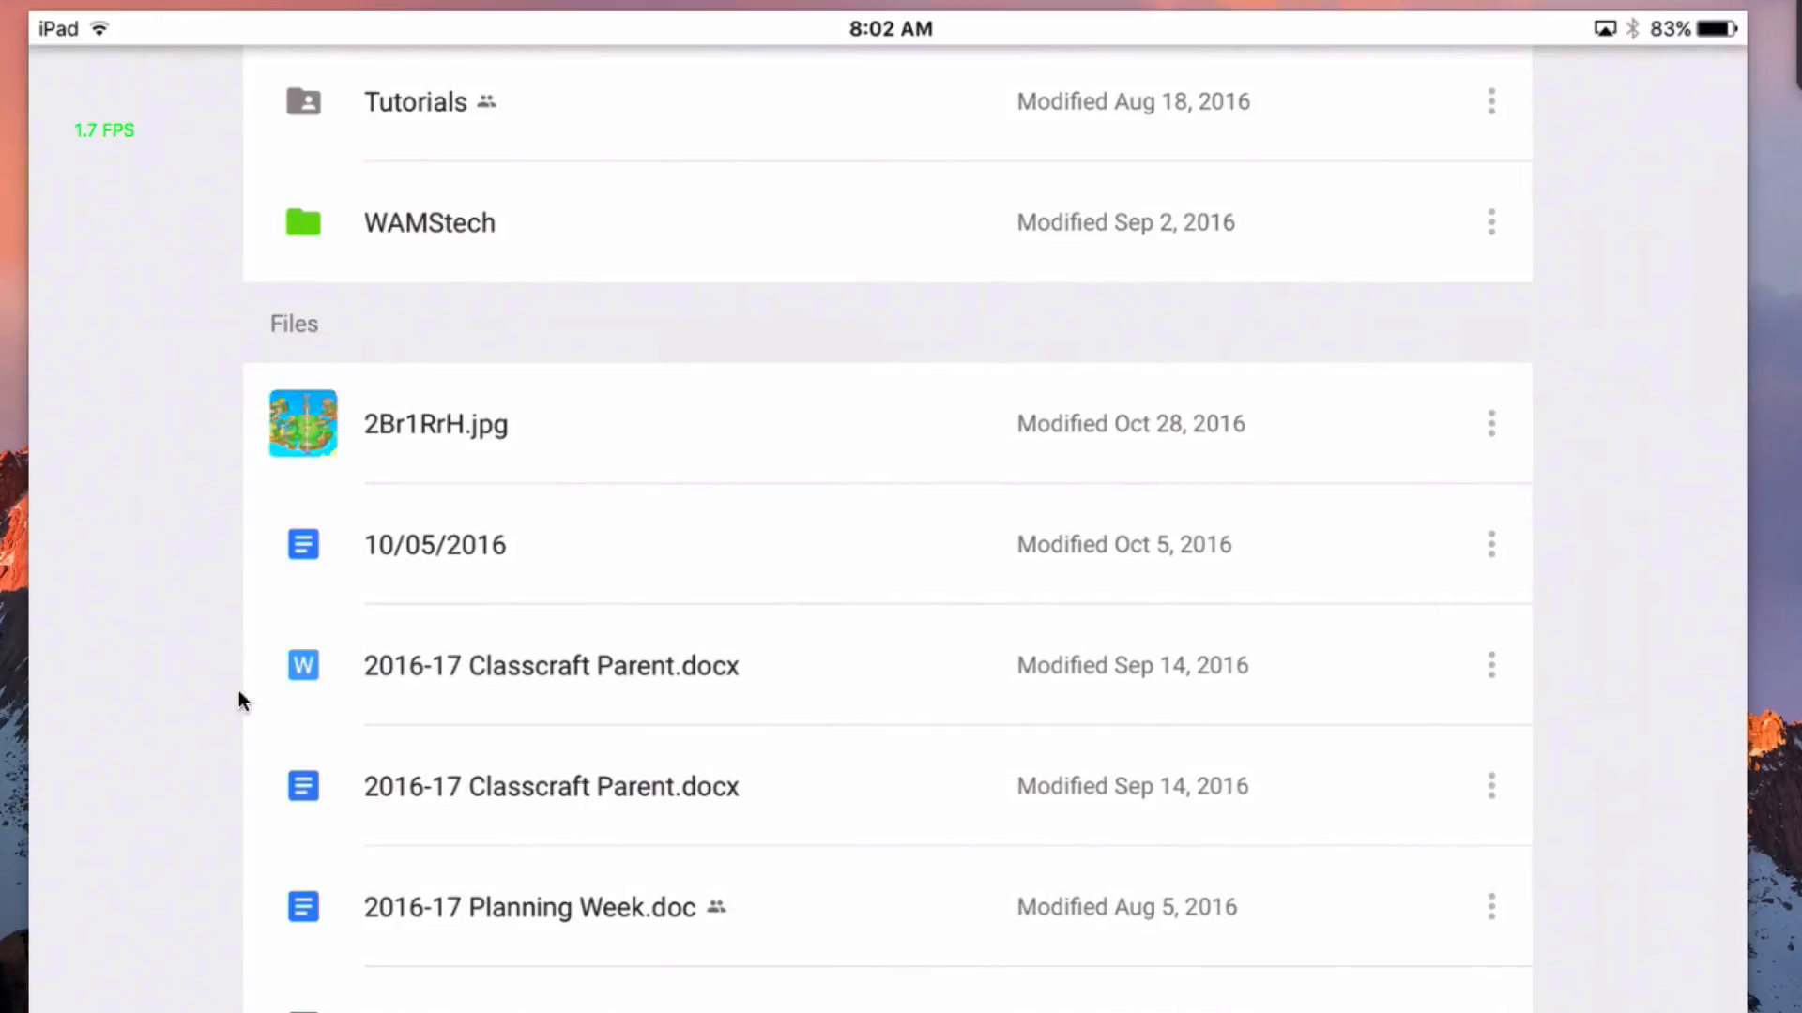
mouse_move(297, 732)
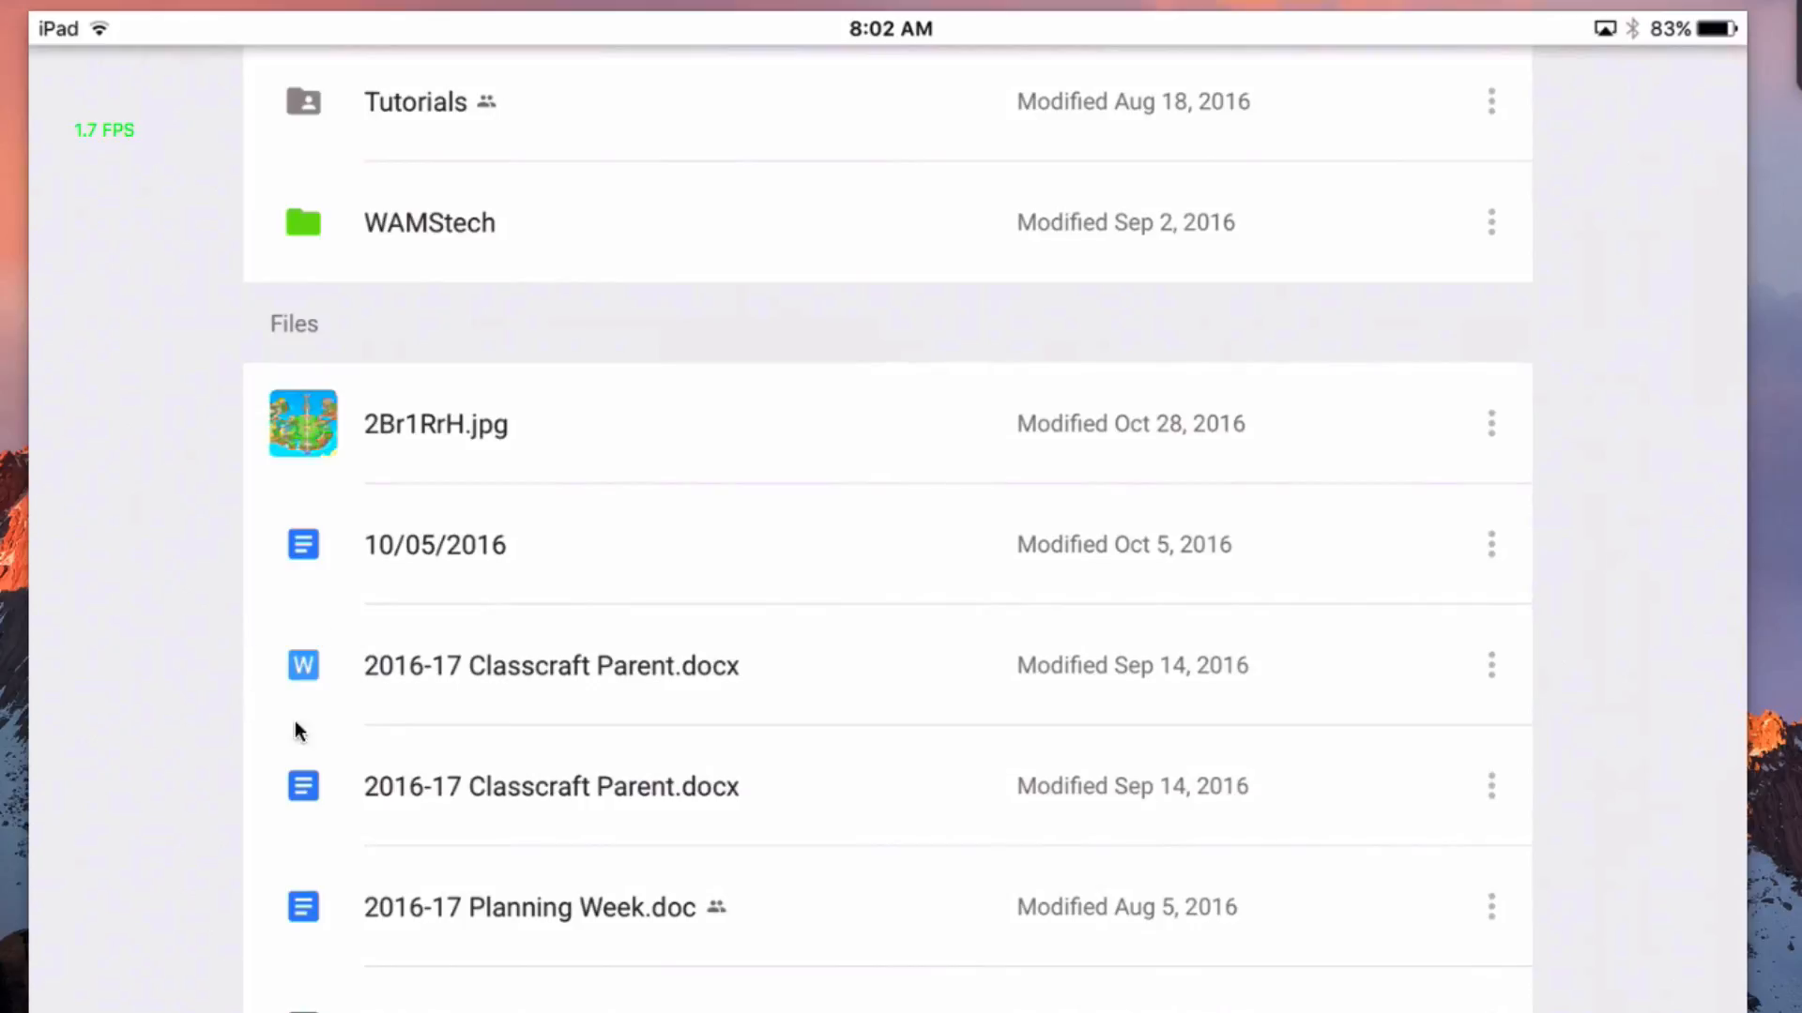
mouse_move(722, 686)
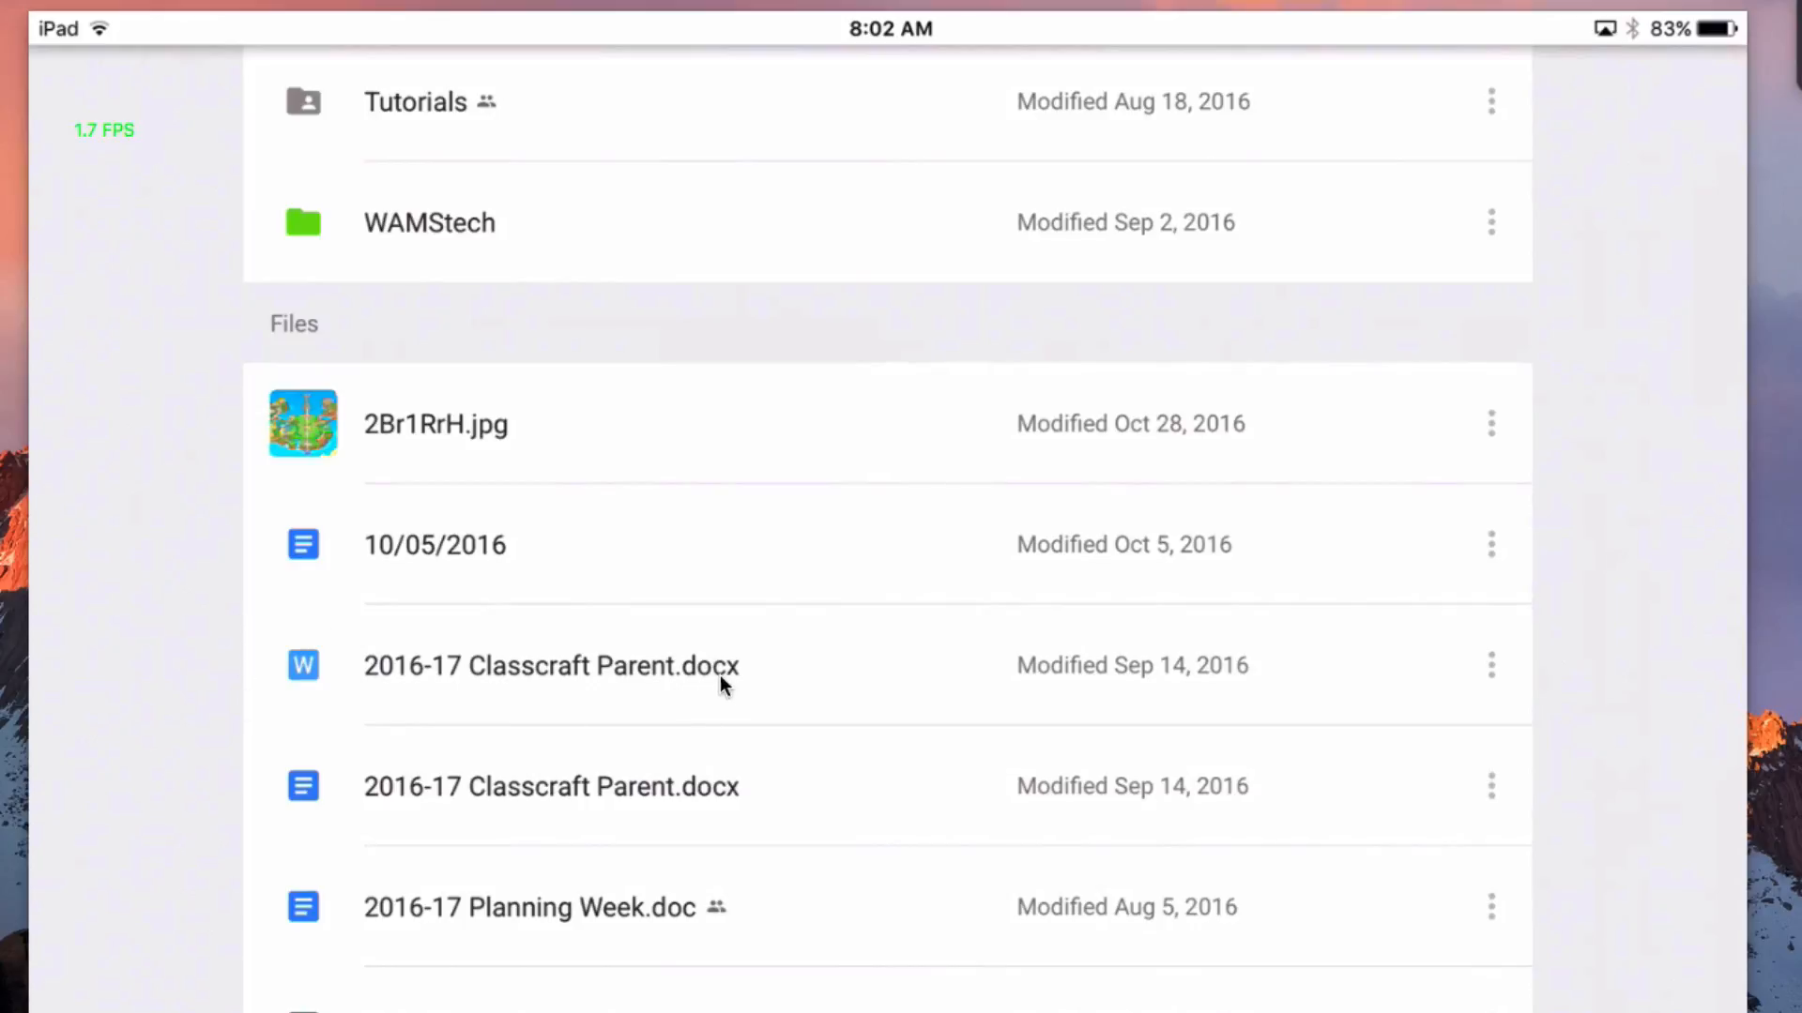
mouse_move(445, 670)
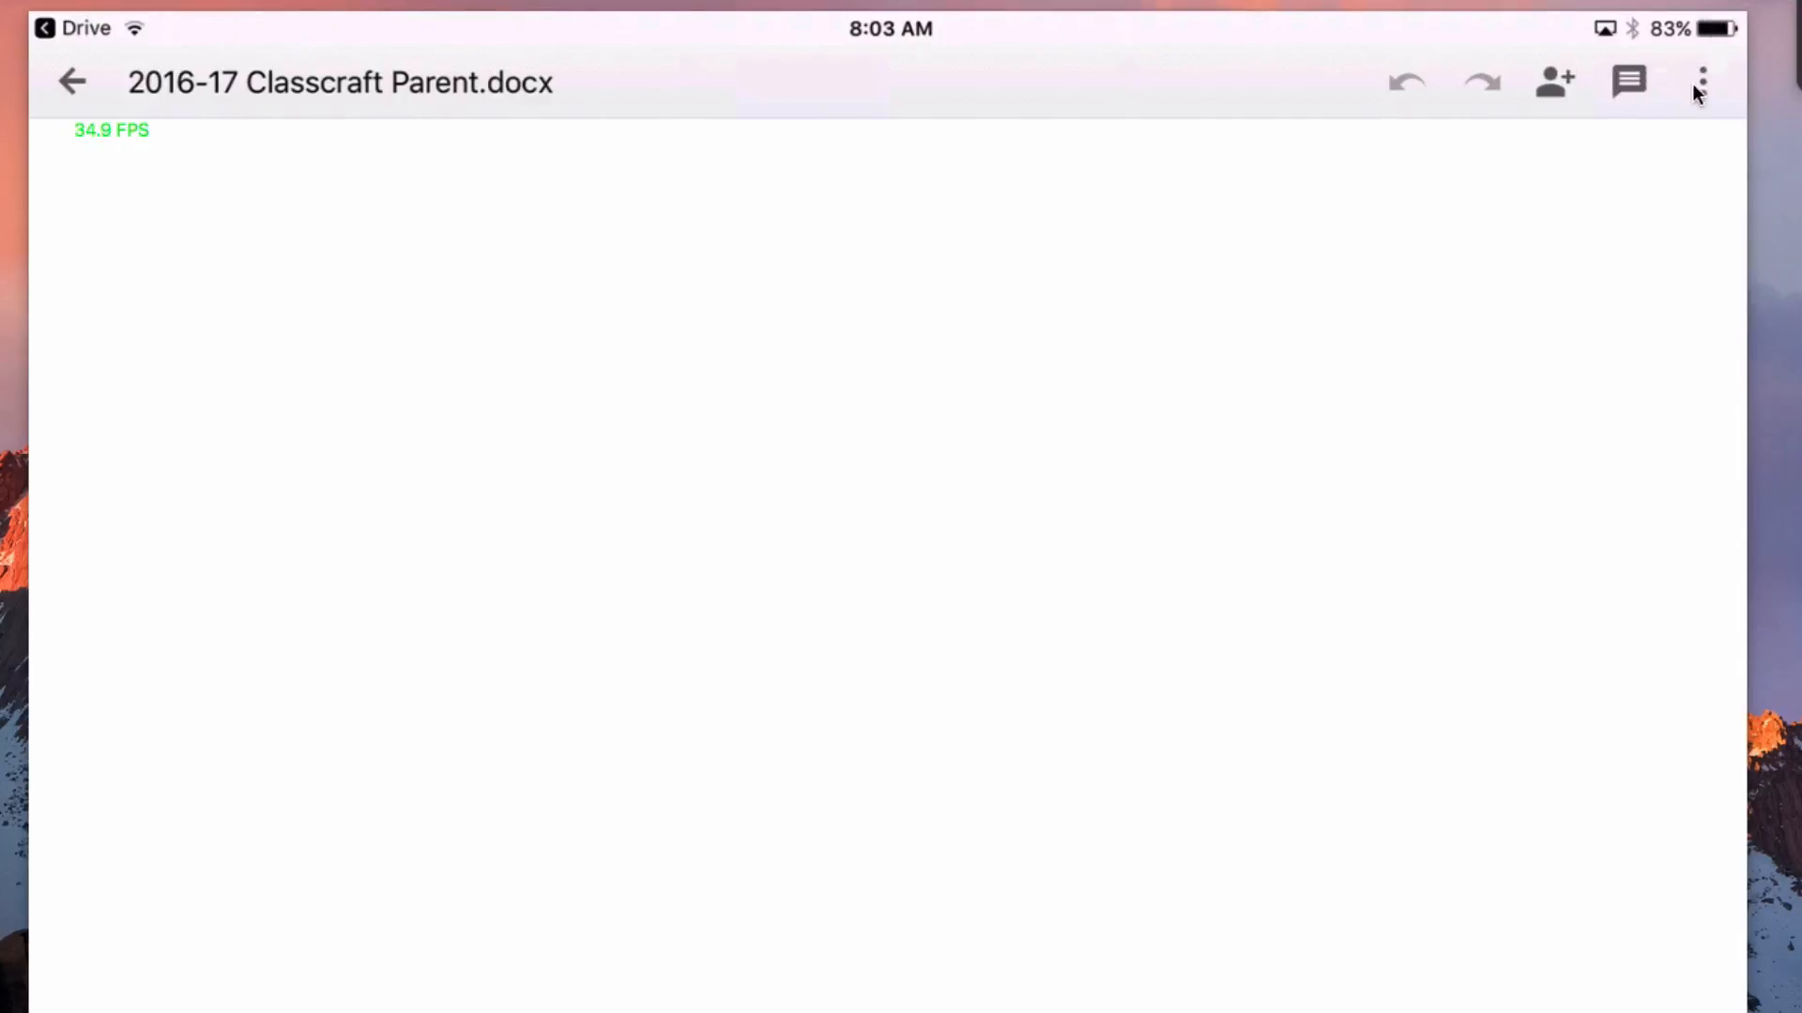
- Open the more-options menu for 2016-17 Classcraft Parent.docx, showing its Word format
click(1702, 81)
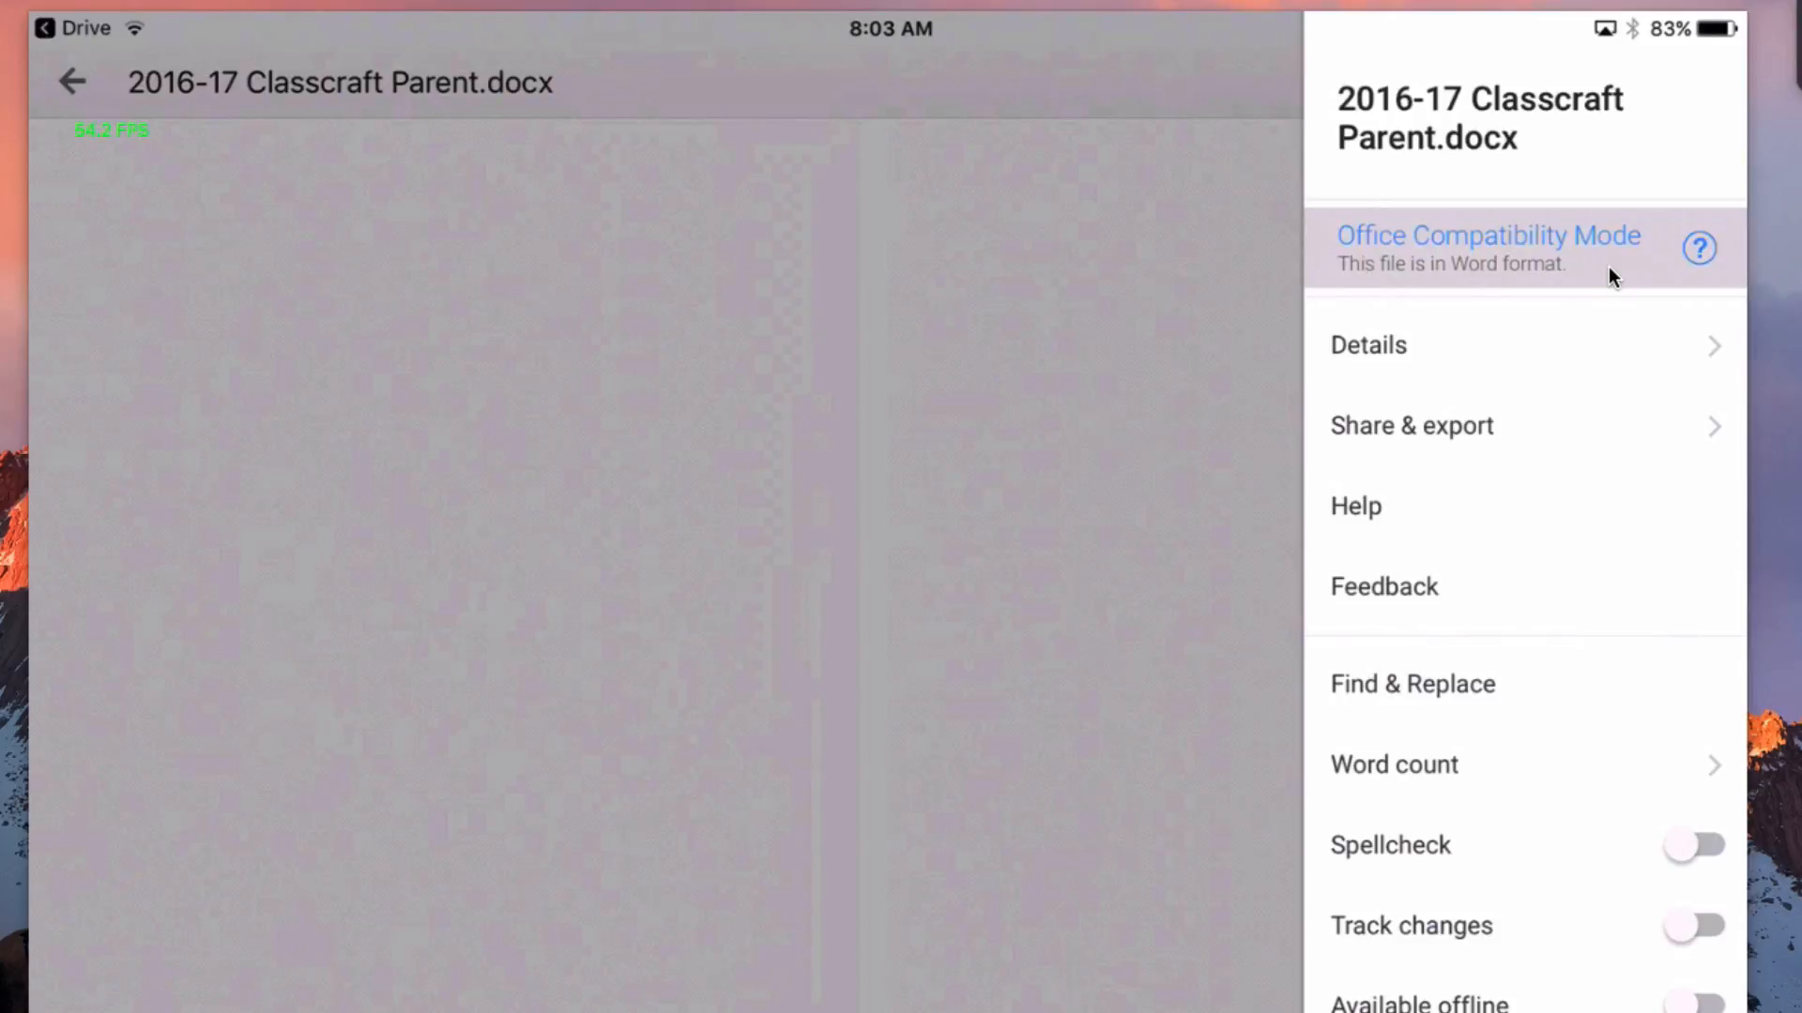
- Choose Save as Google Docs from the Office Compatibility Mode popup
click(1488, 247)
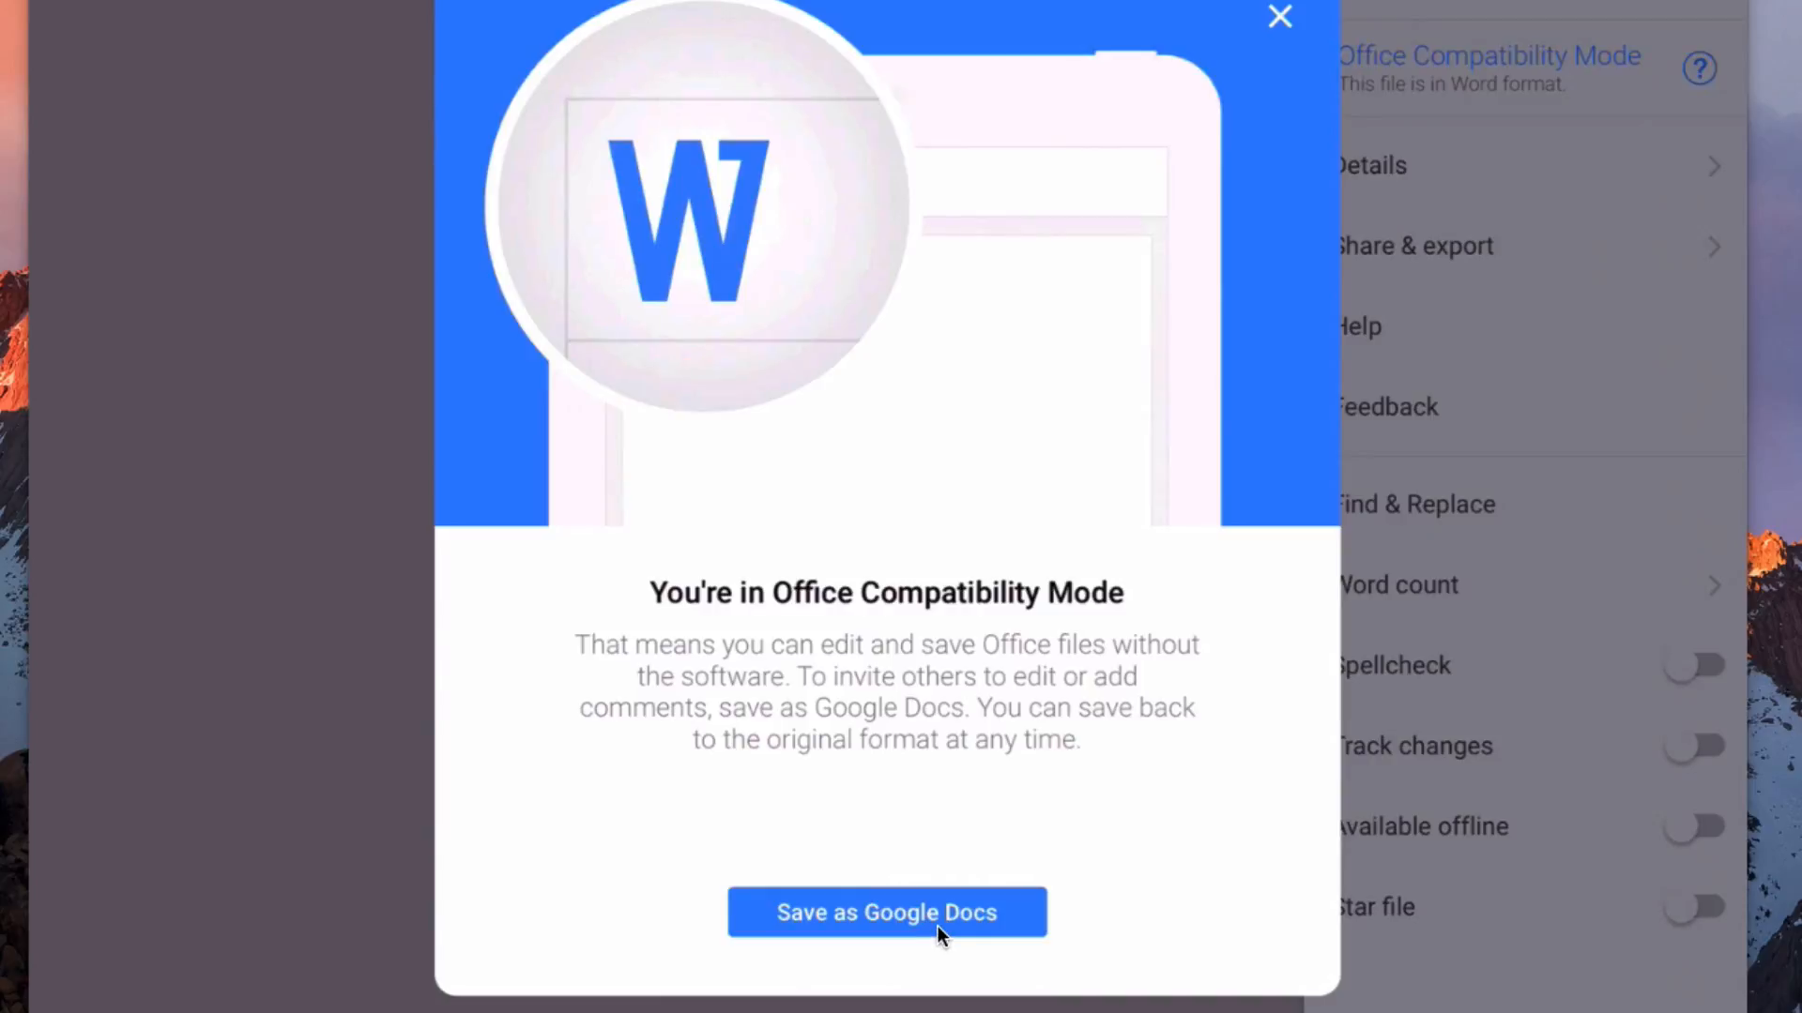
click(884, 912)
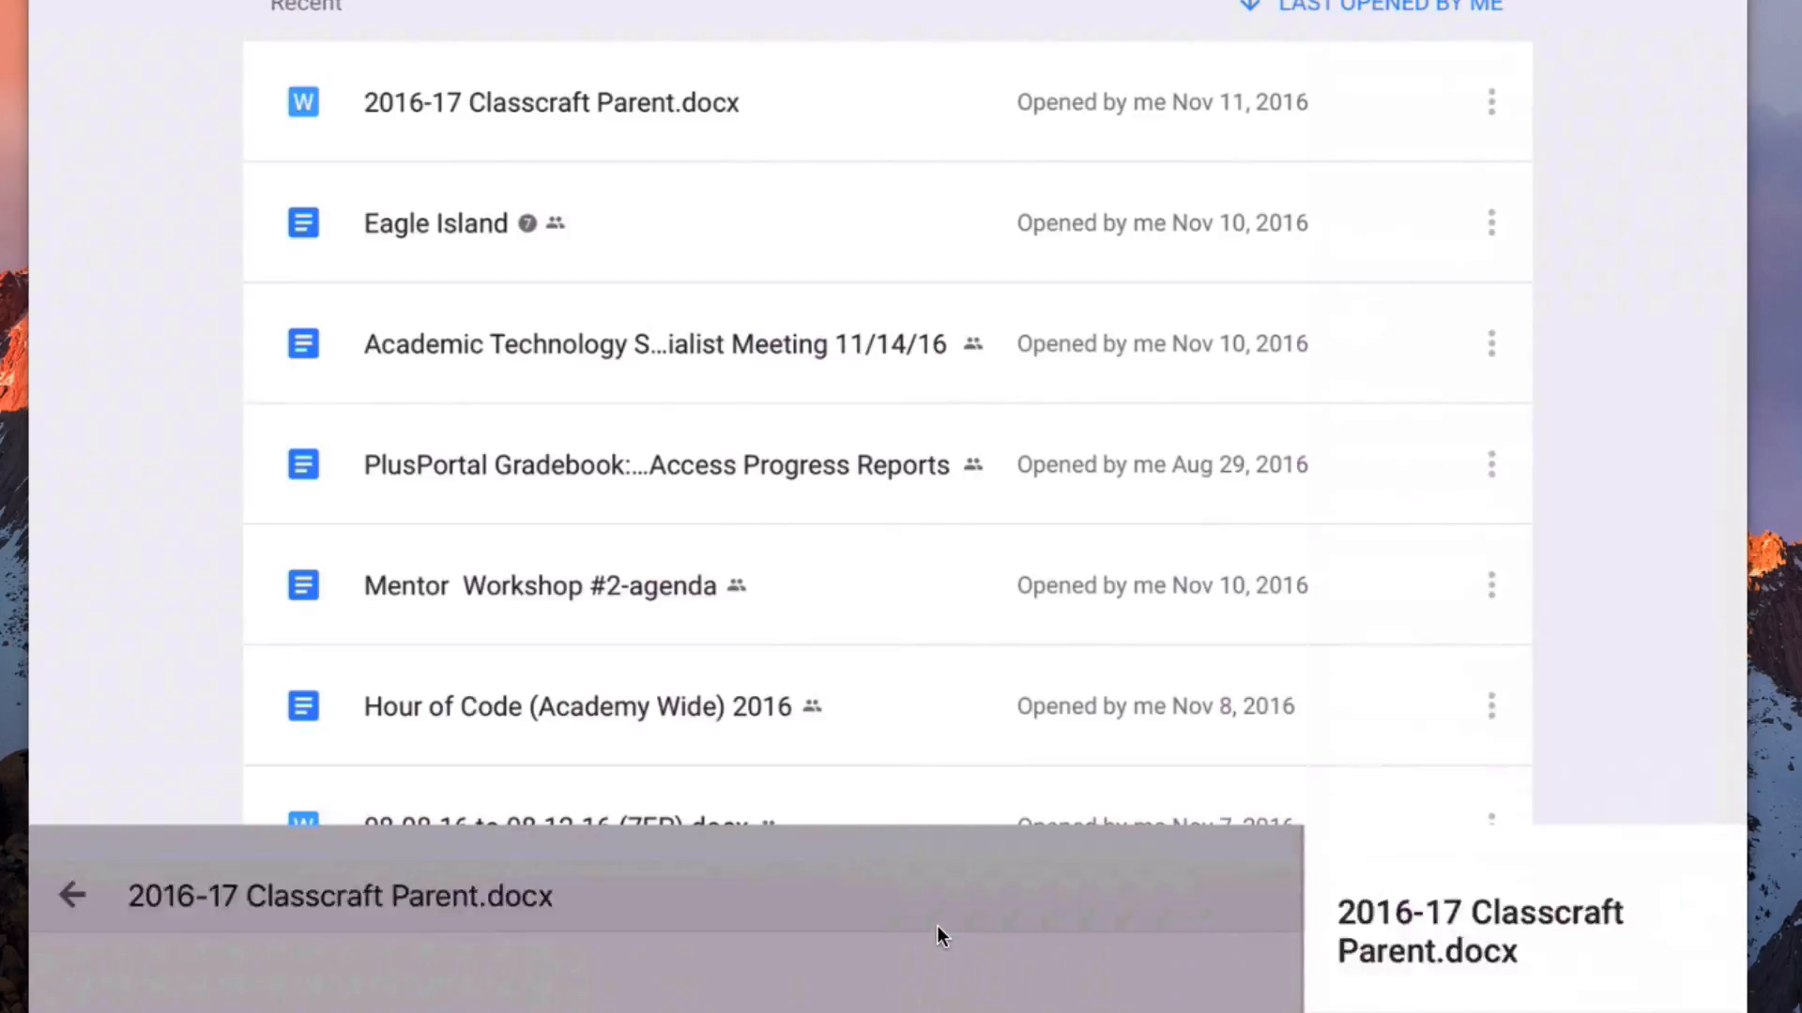
- Go back to Drive's Recent list to see the new 2016-17 Classcraft Parent Doc
click(551, 102)
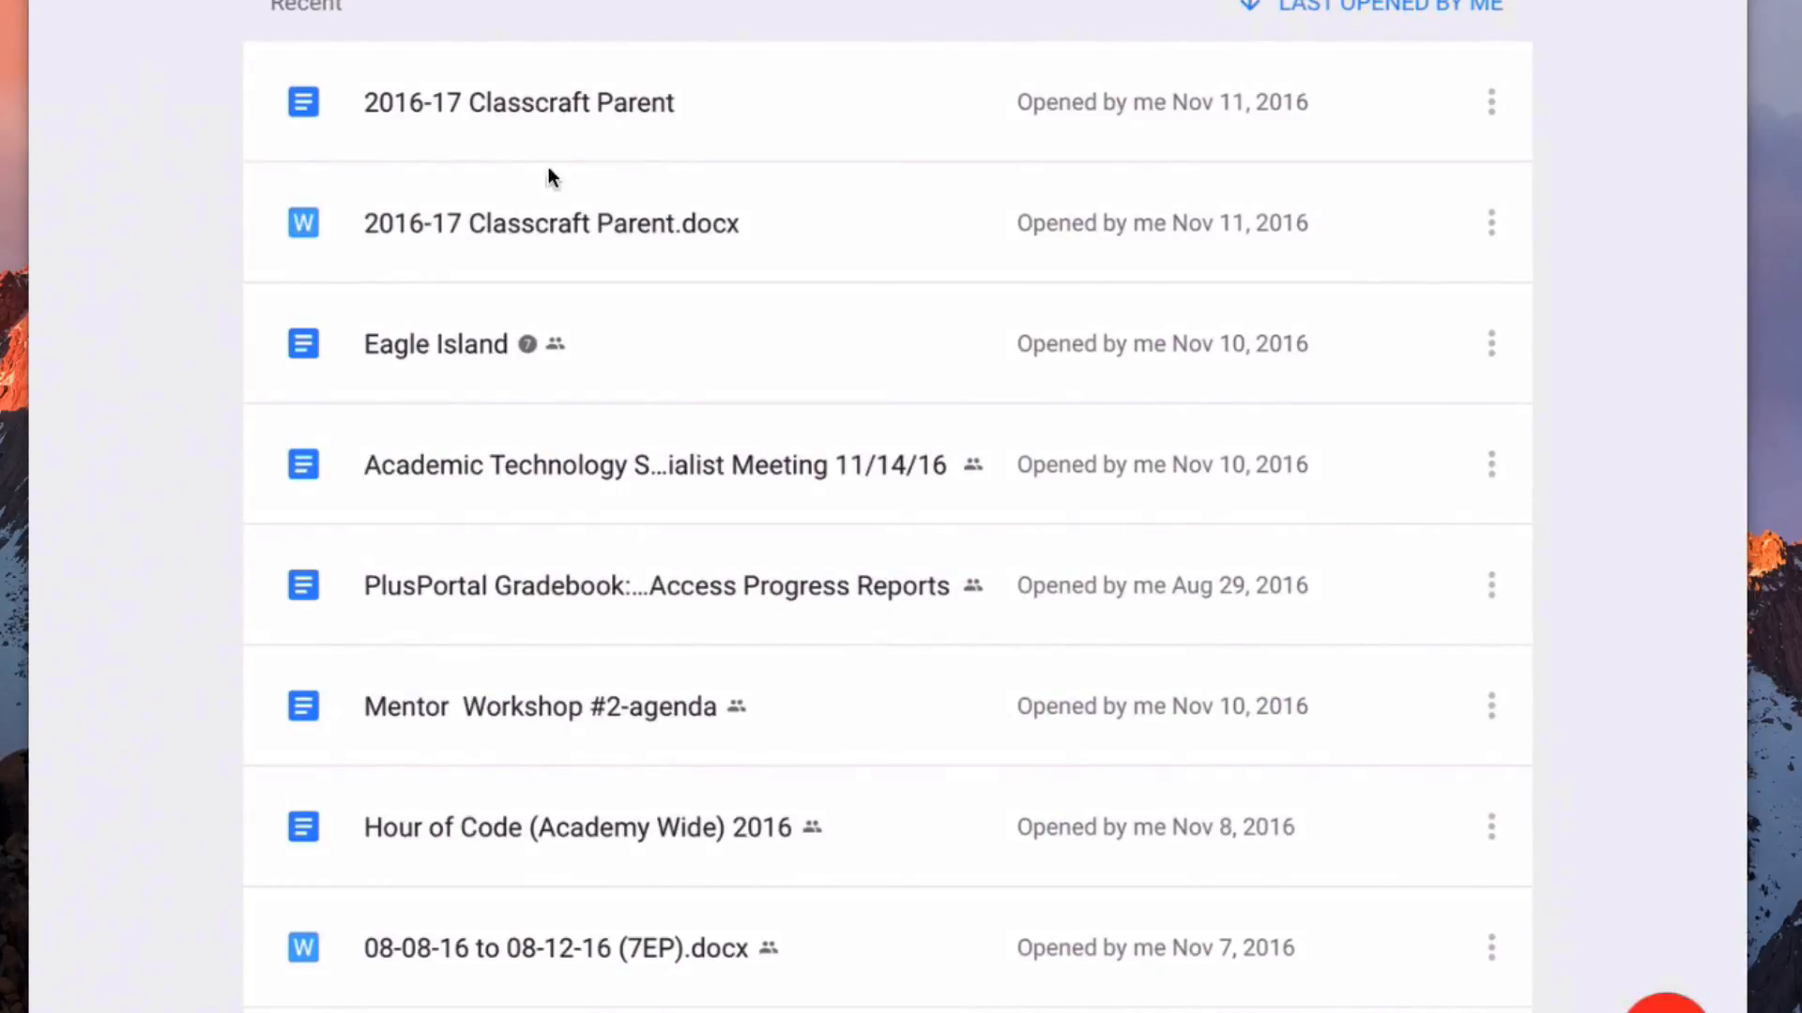
mouse_move(261, 213)
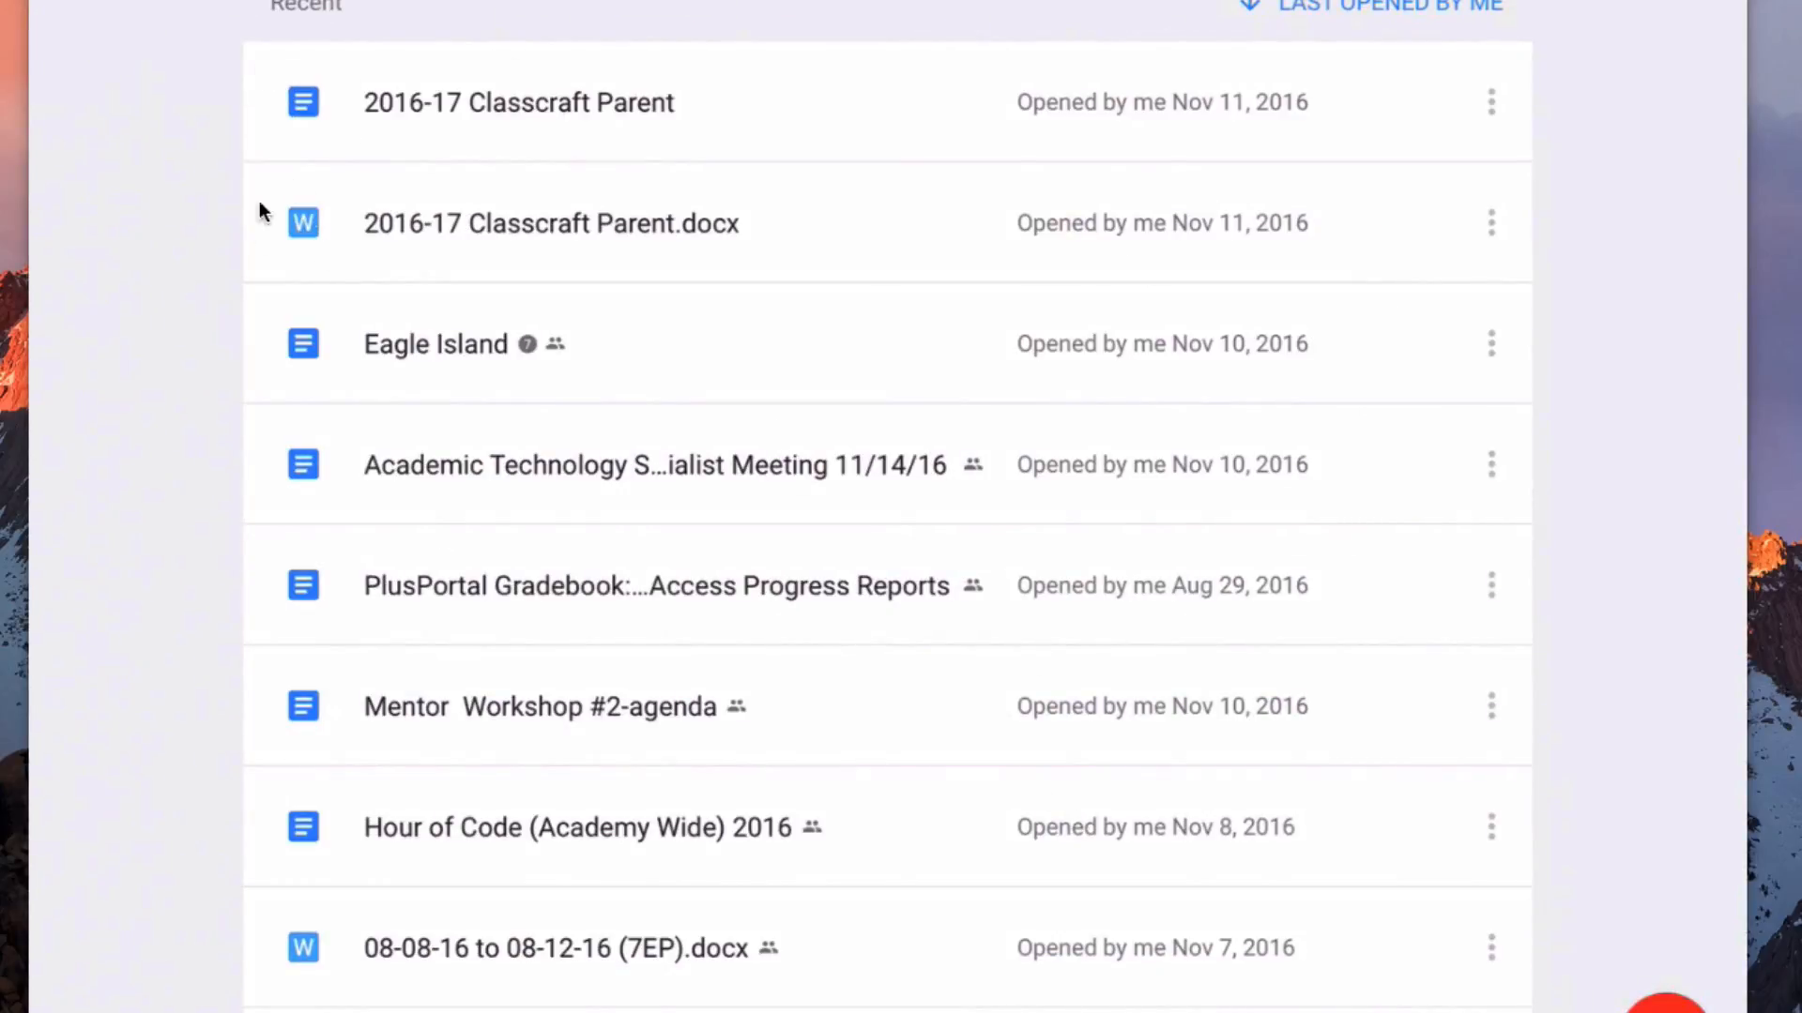
mouse_move(384, 90)
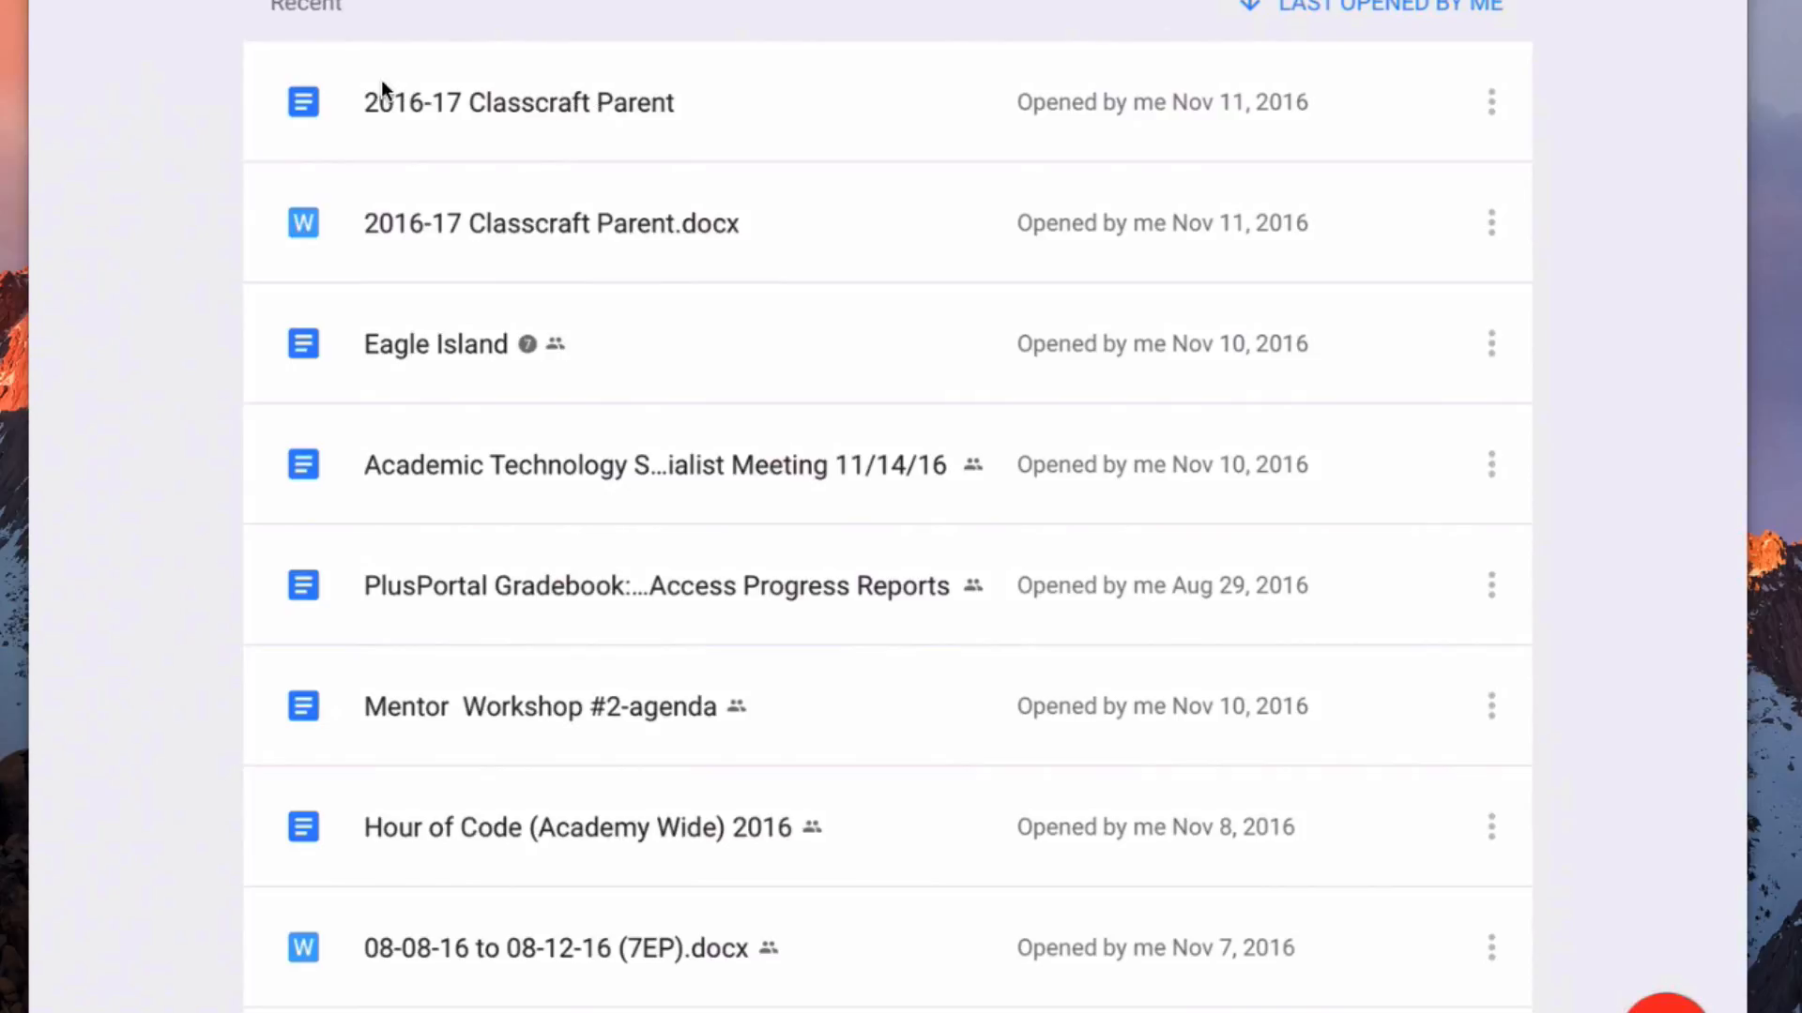
mouse_move(329, 115)
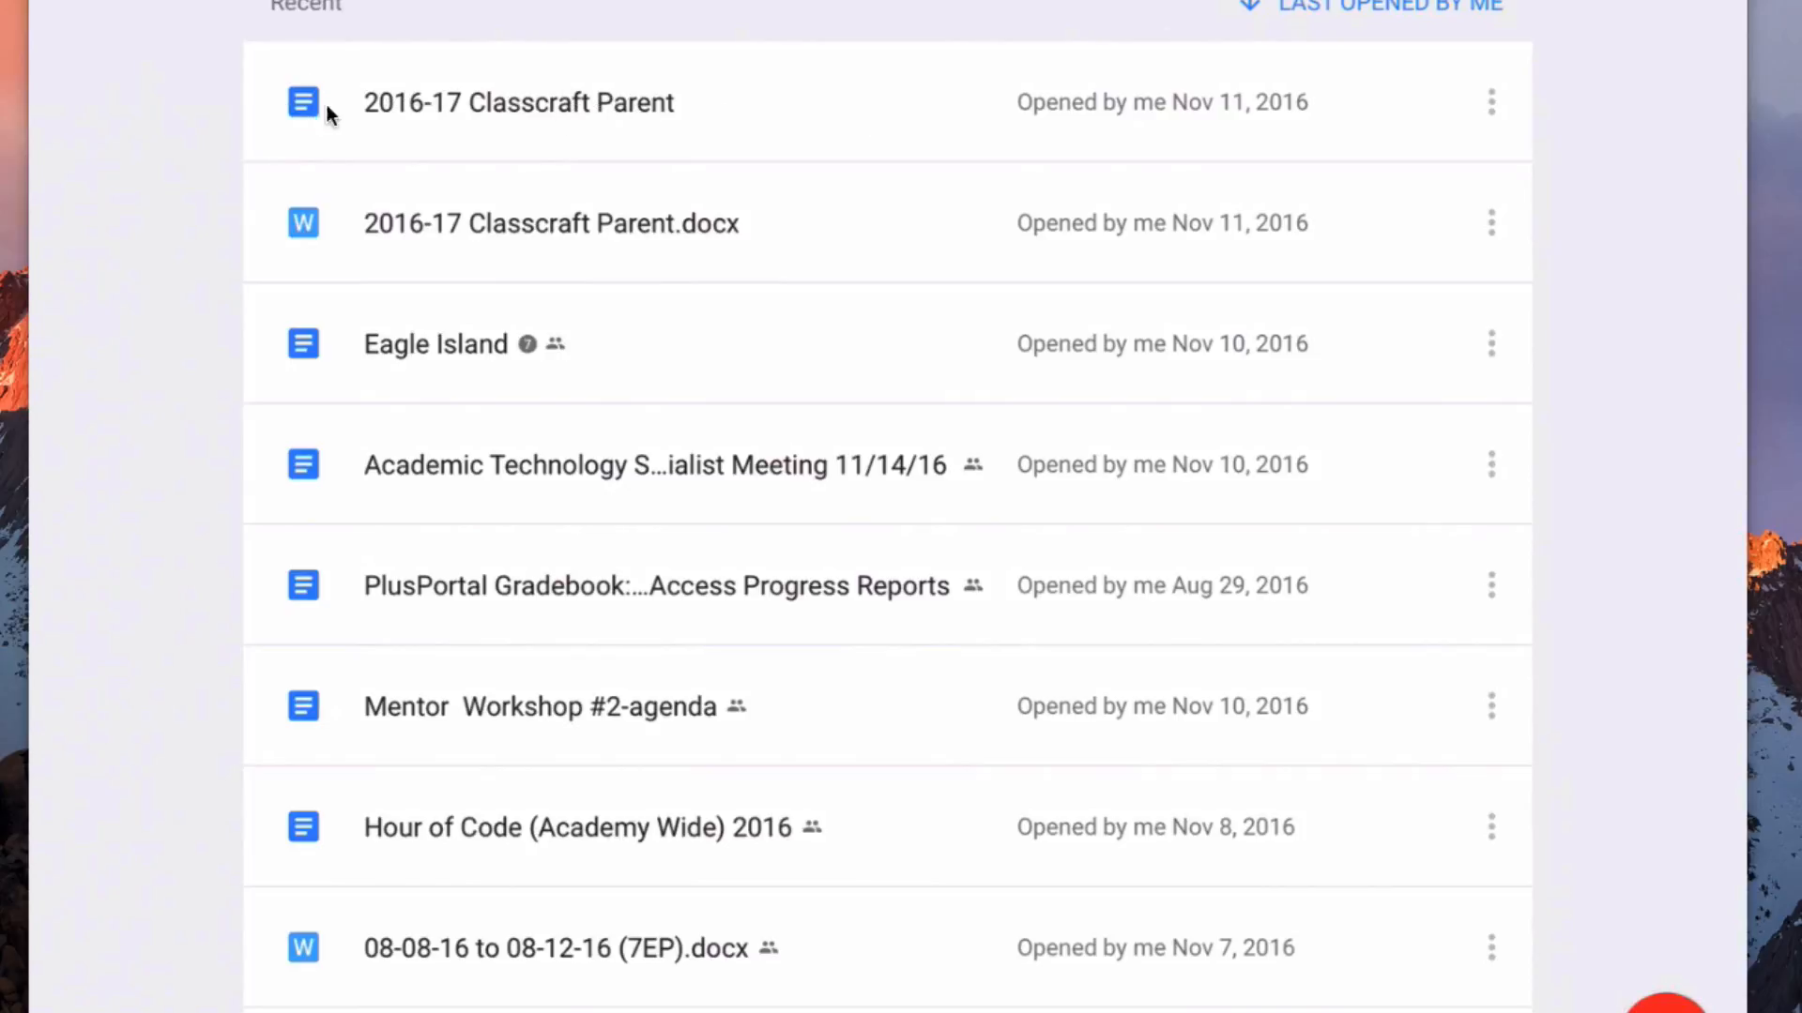
mouse_move(563, 147)
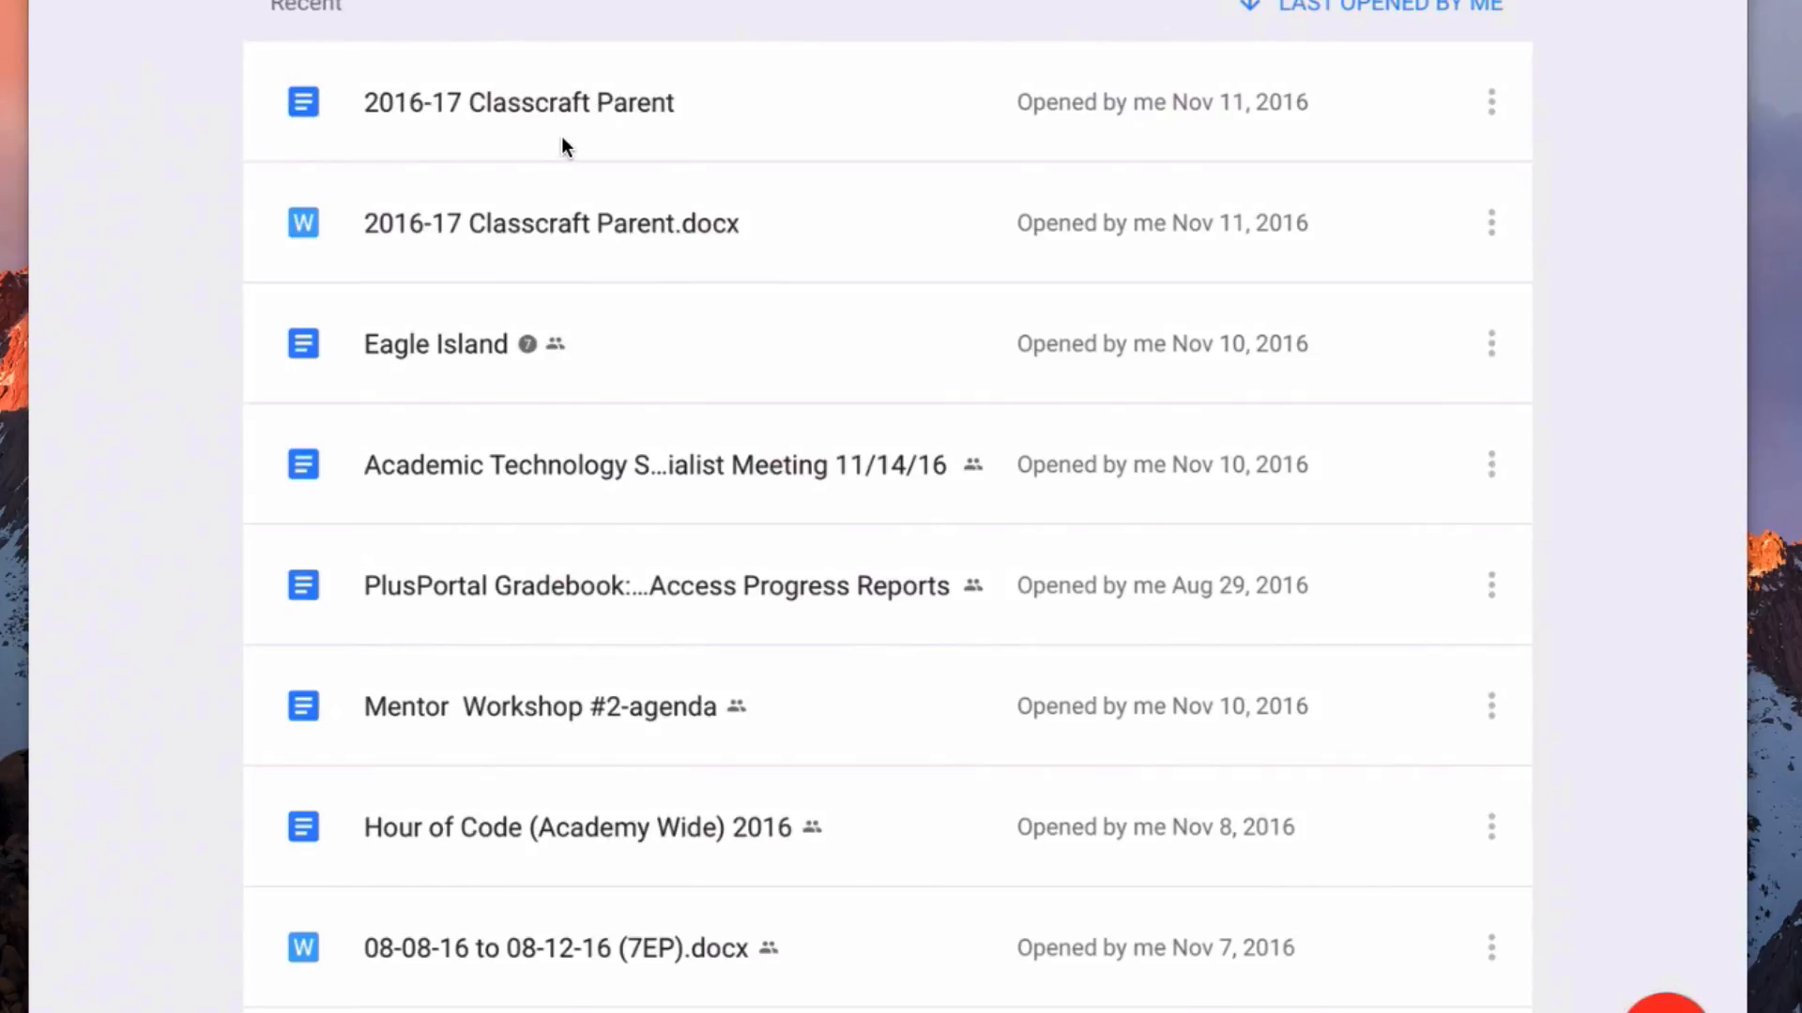